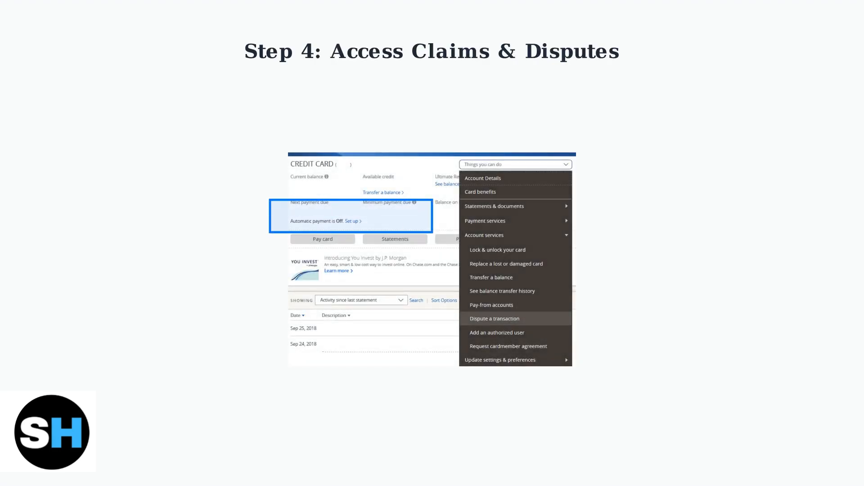
left_click(494, 318)
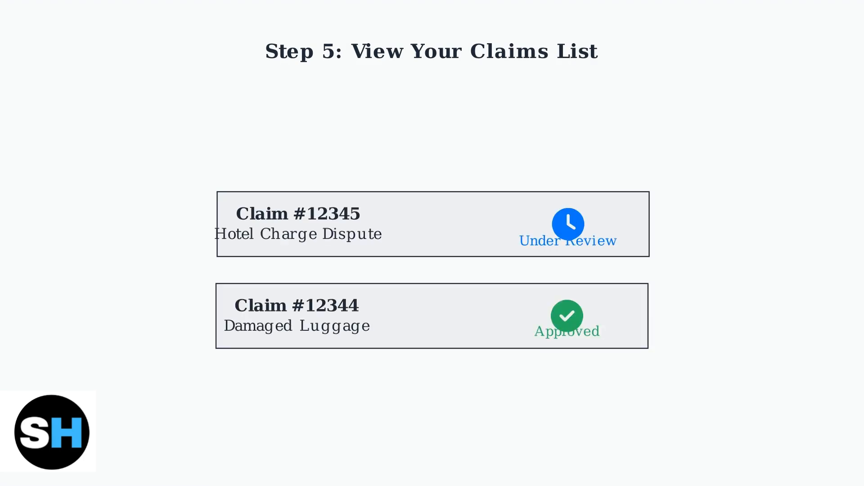